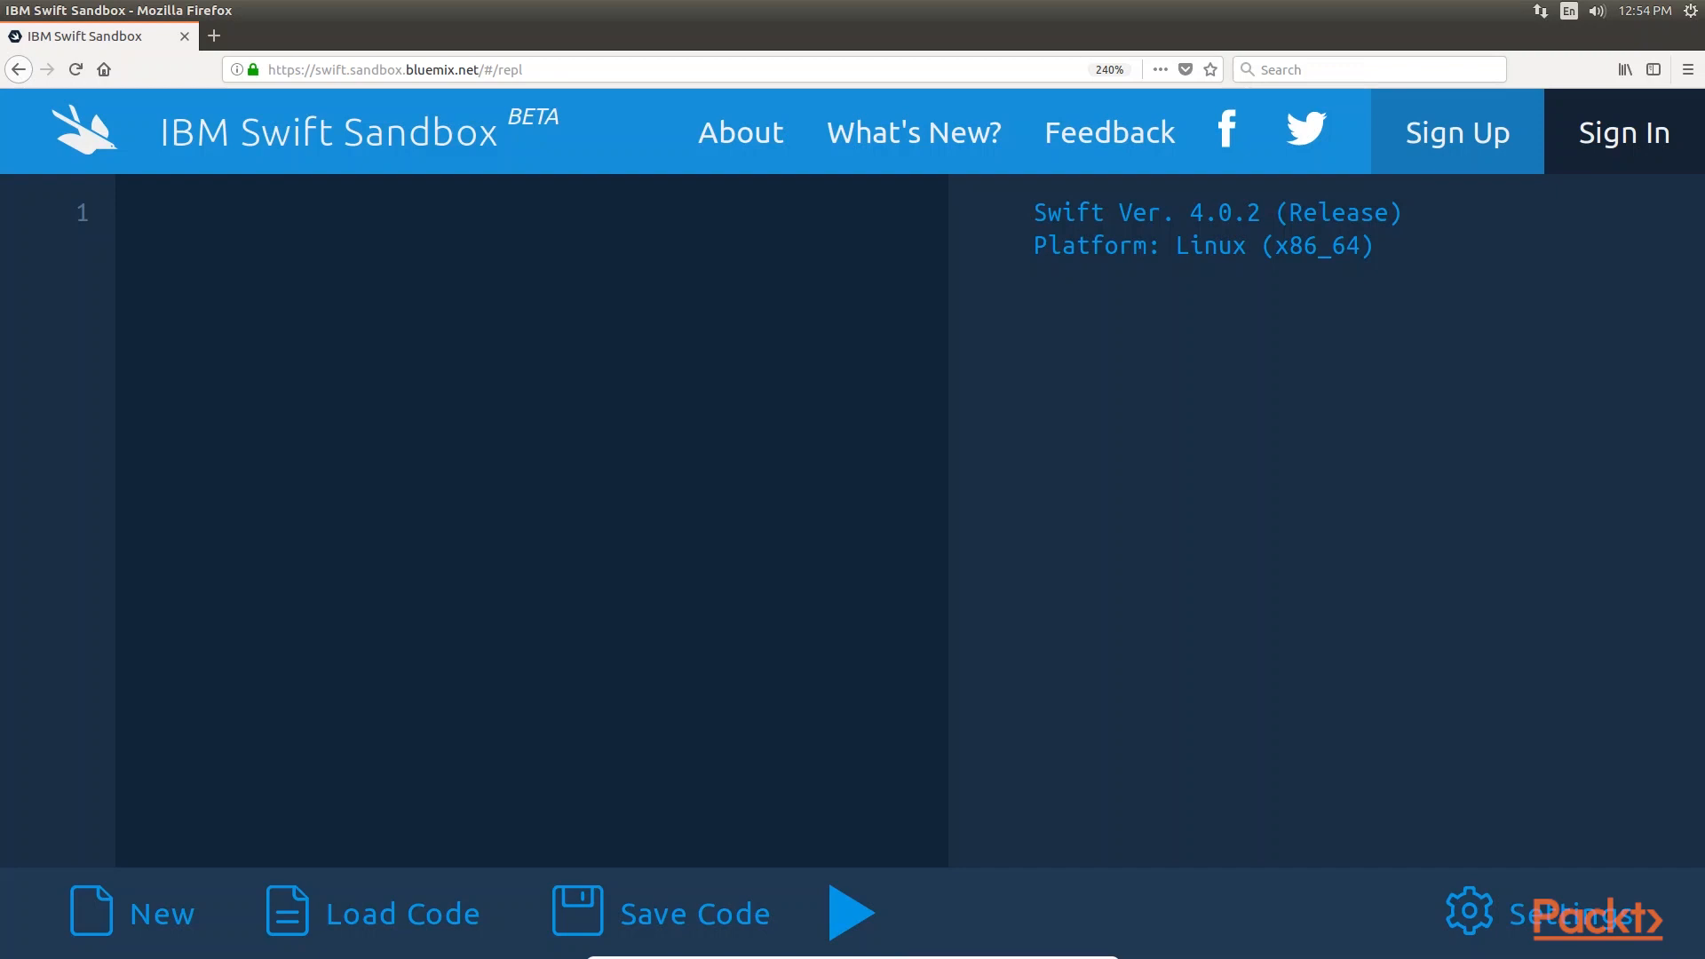
# Step: Write an empty 'extension String {' block holding the '// Add functionality here' comment
pyautogui.click(127, 211)
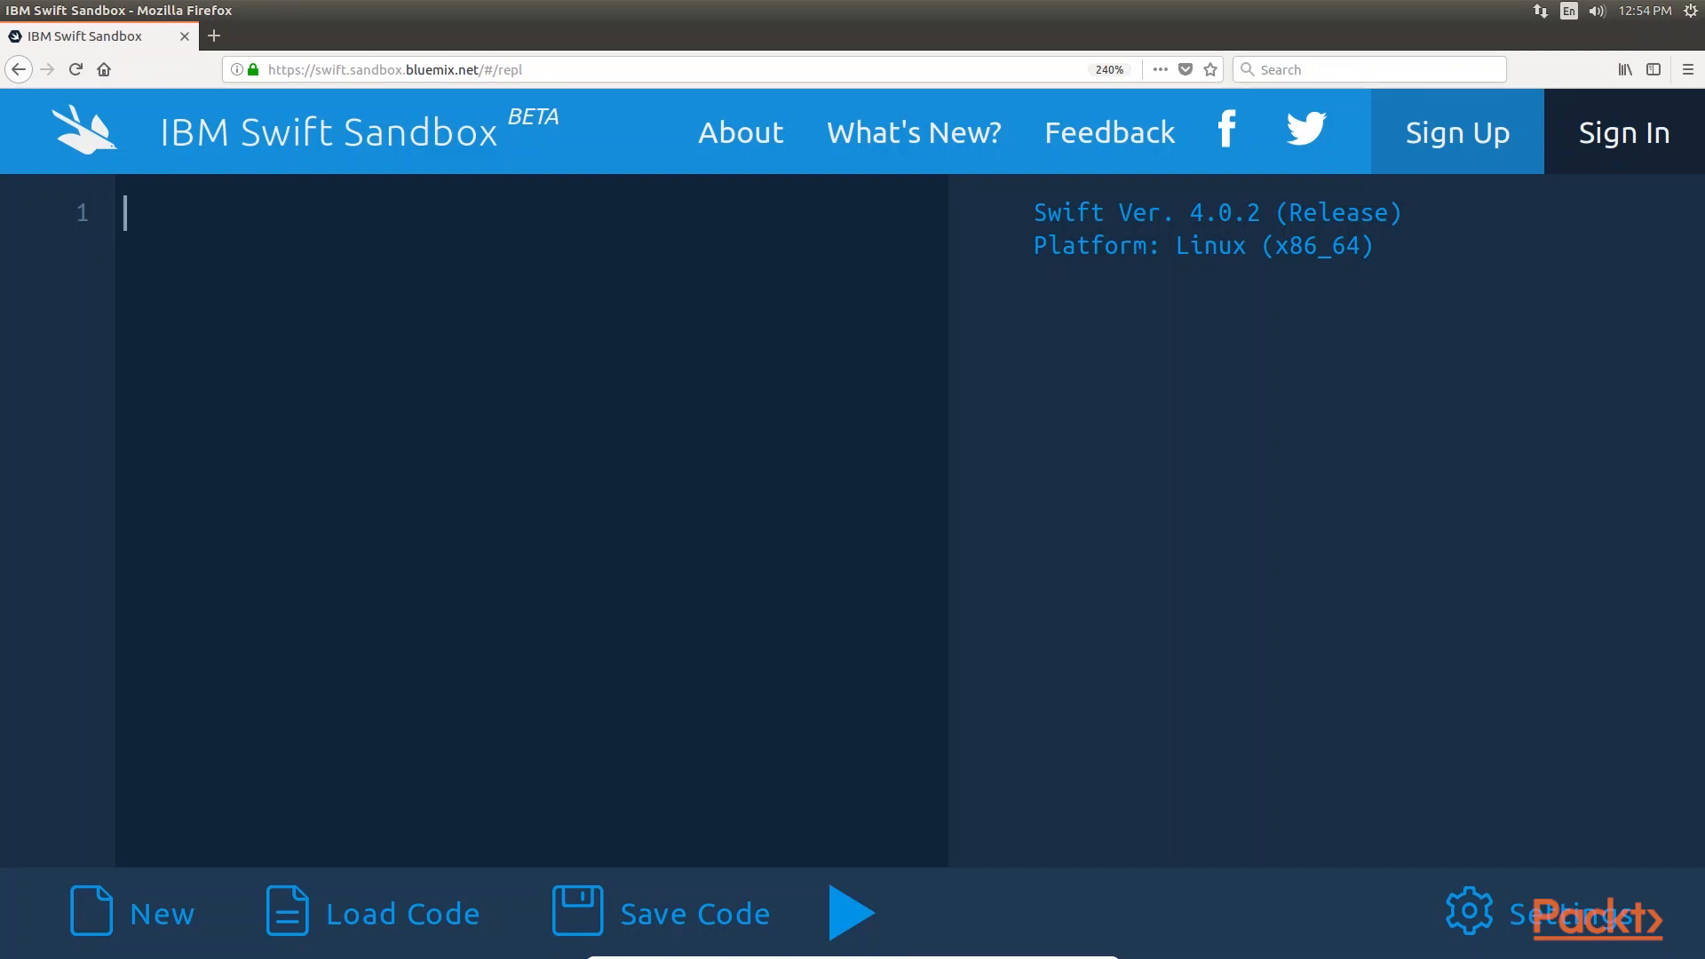
pyautogui.write('extension String{')
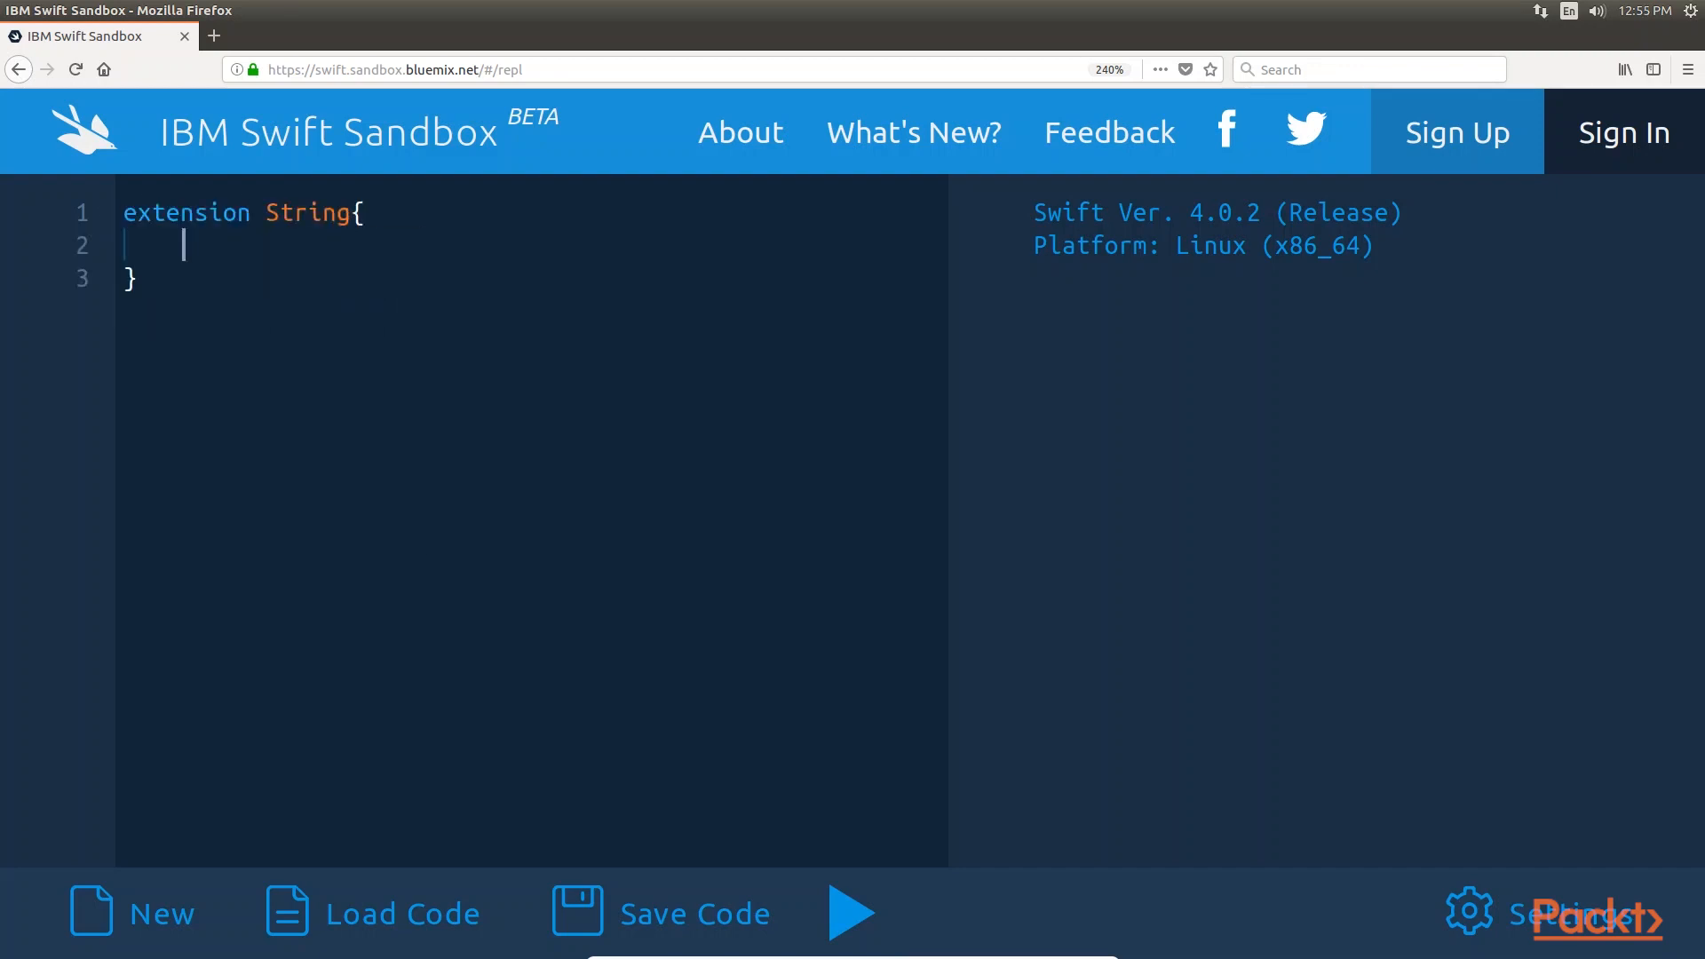
pyautogui.write('// Add functionality here')
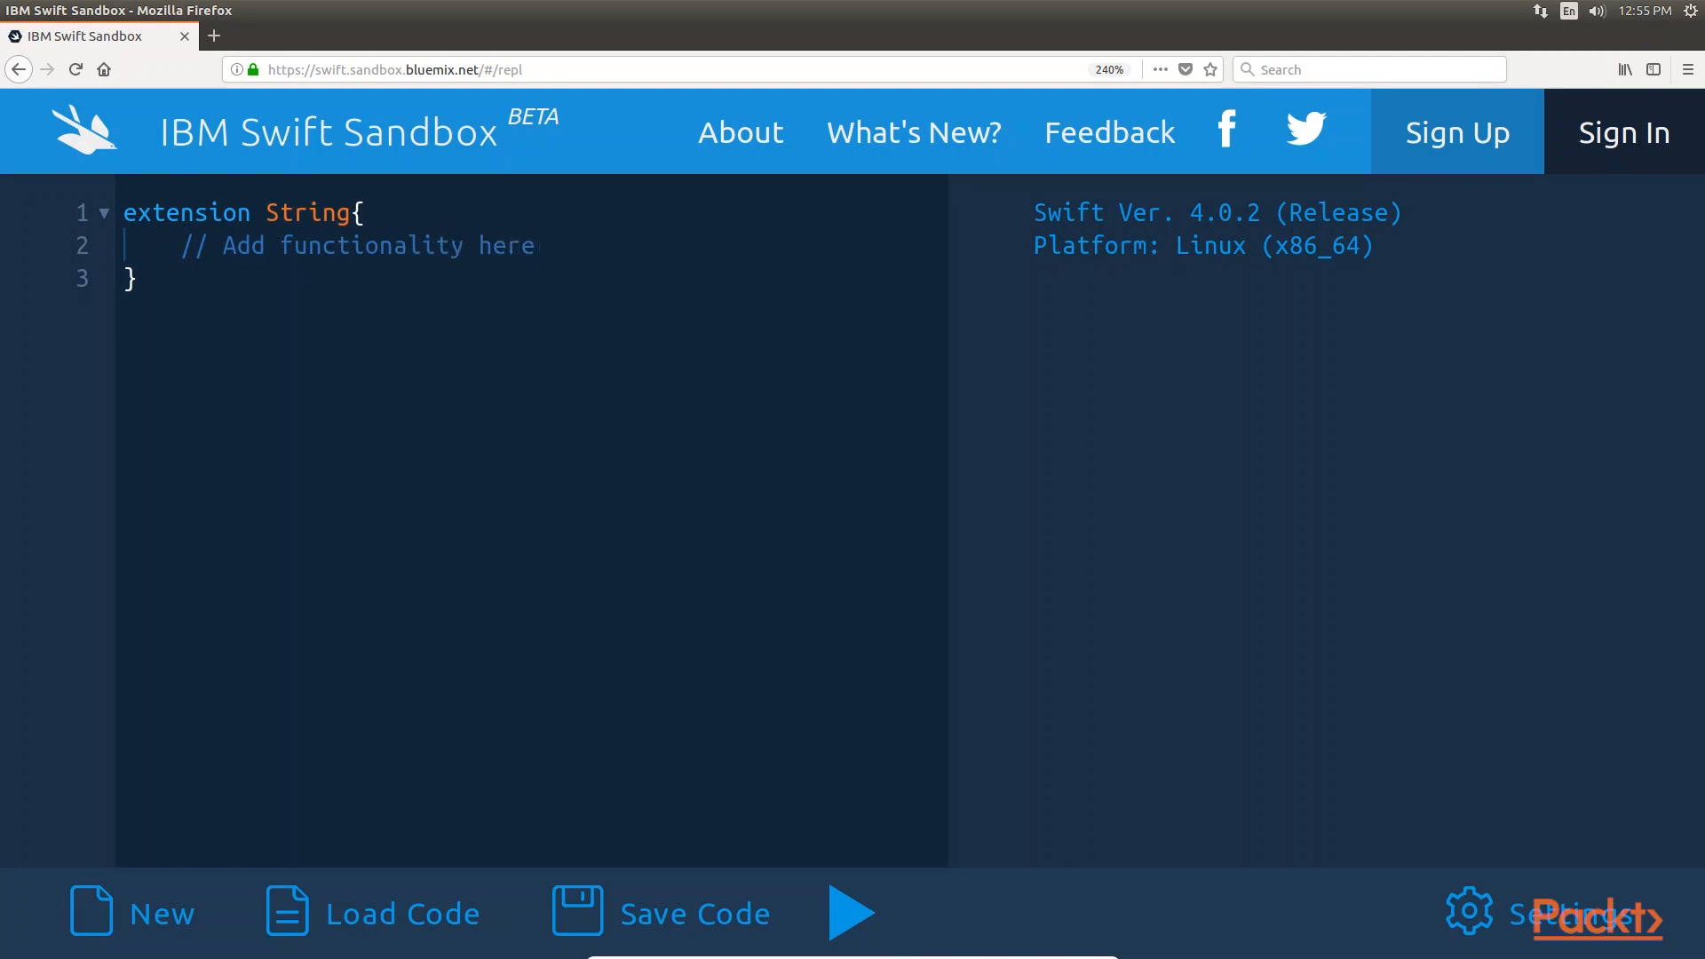
pyautogui.doubleClick(306, 214)
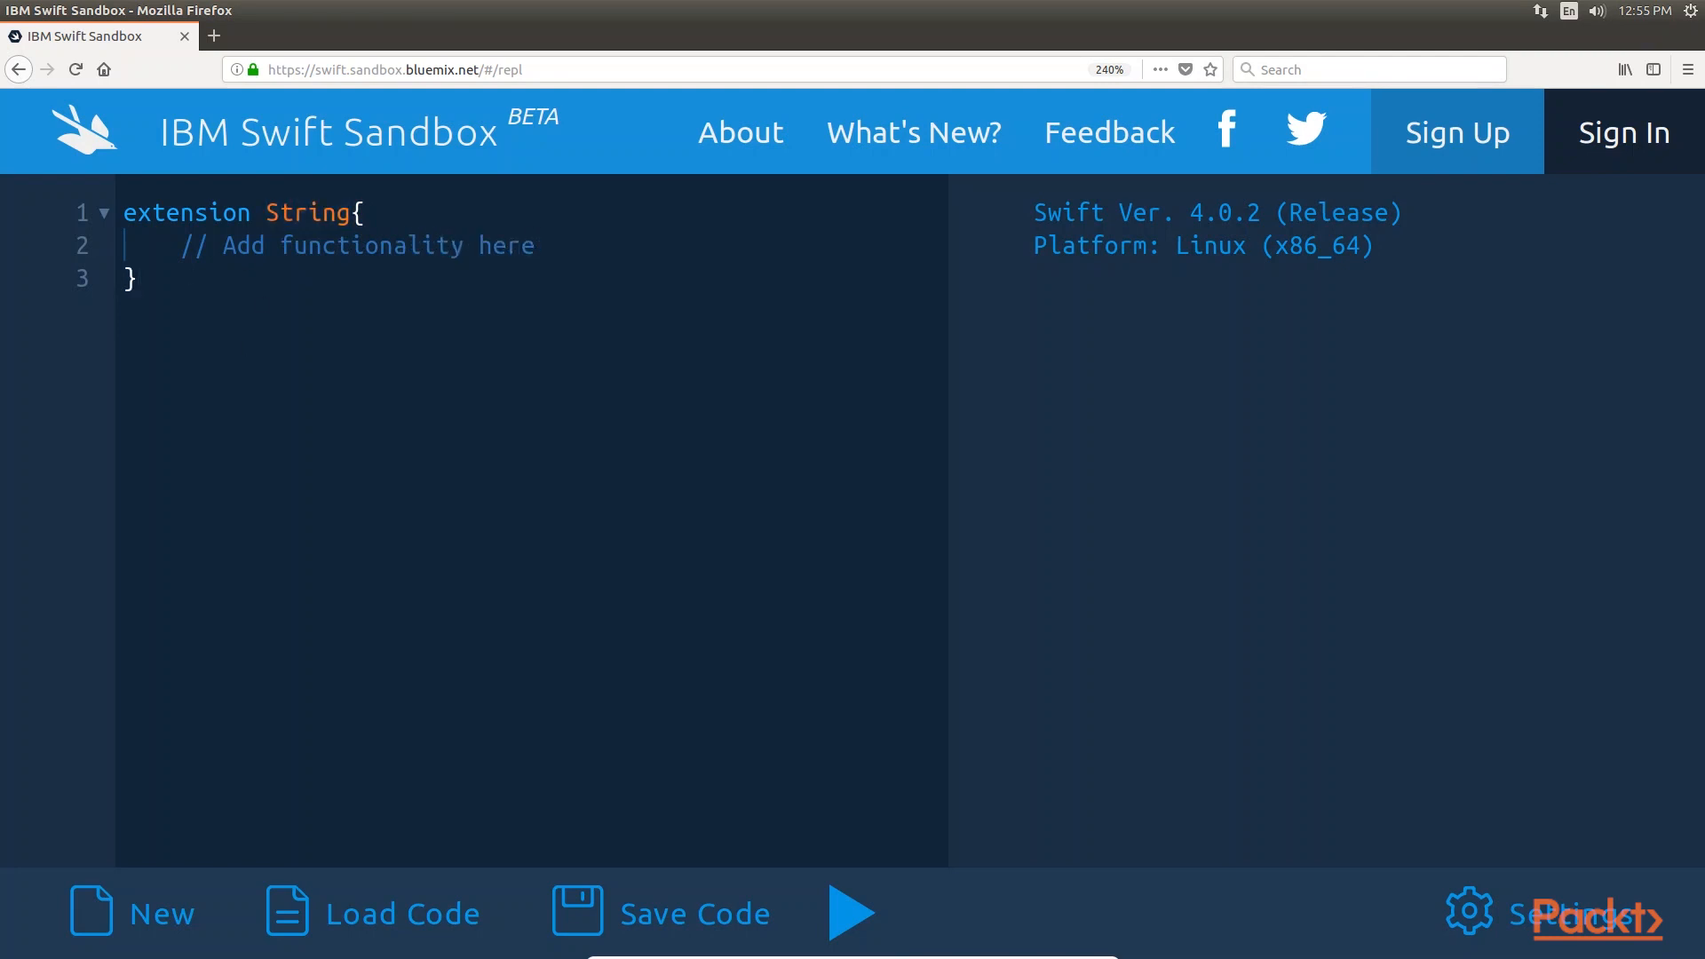
# Step: Fill the String extension with getFirstChar() -> Character? and a CountableClosedRange<Int> substring subscript
pyautogui.click(136, 277)
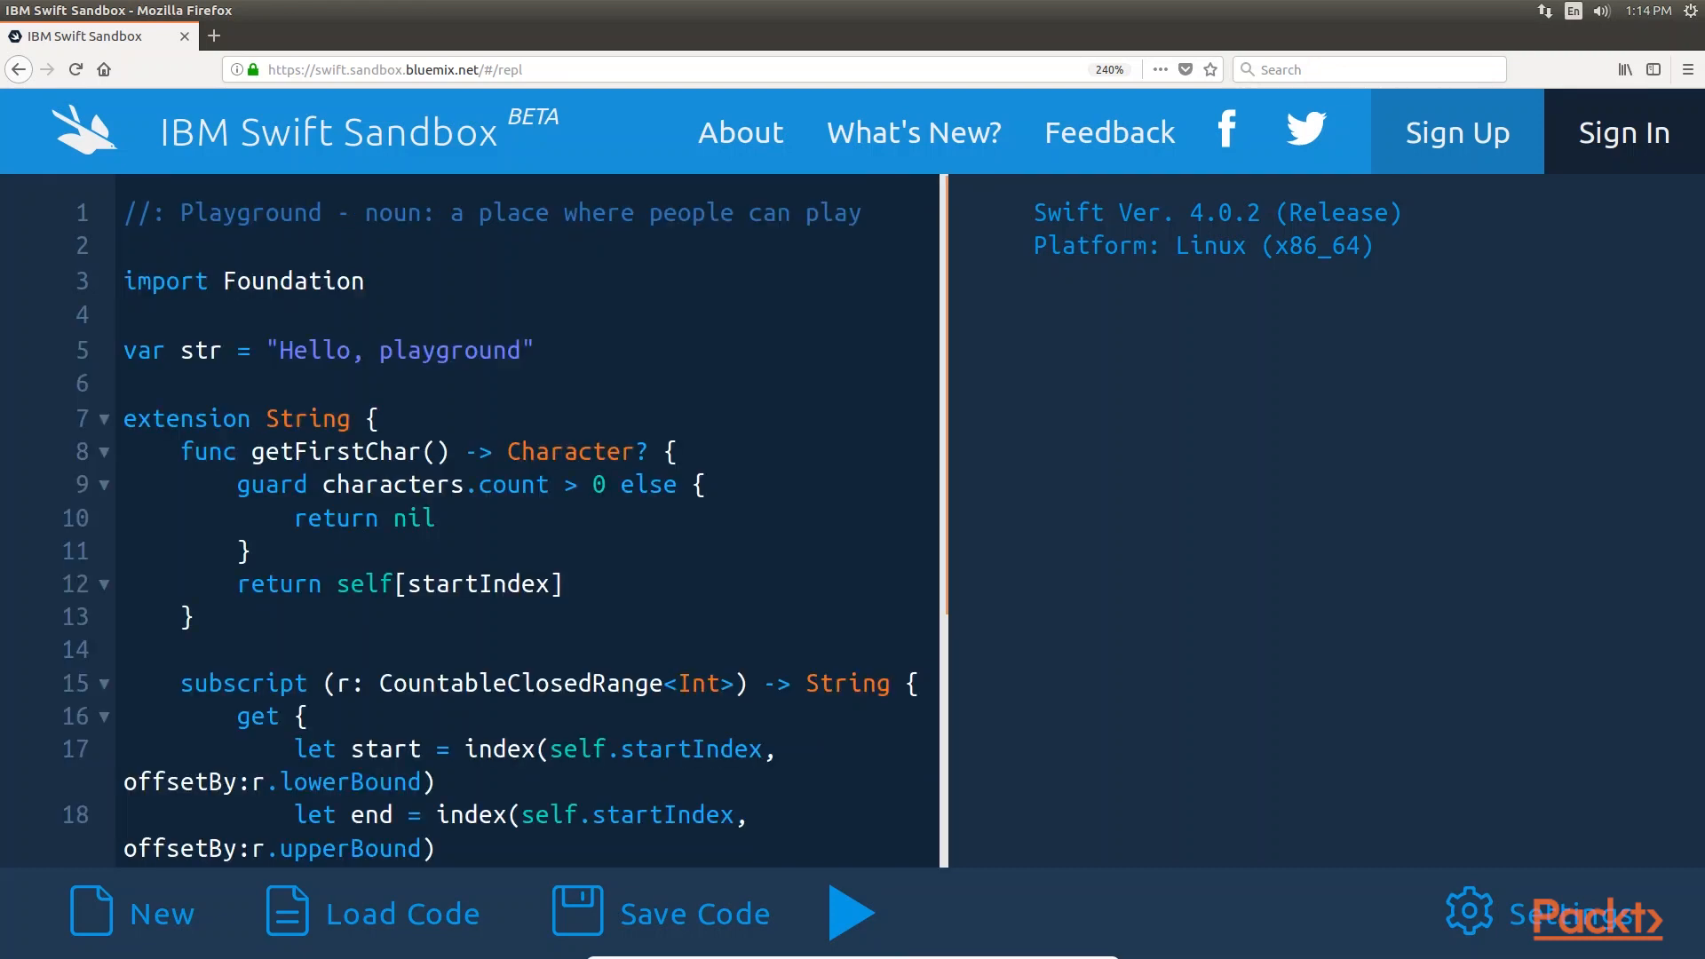
pyautogui.moveTo(123, 419); pyautogui.dragTo(217, 616)
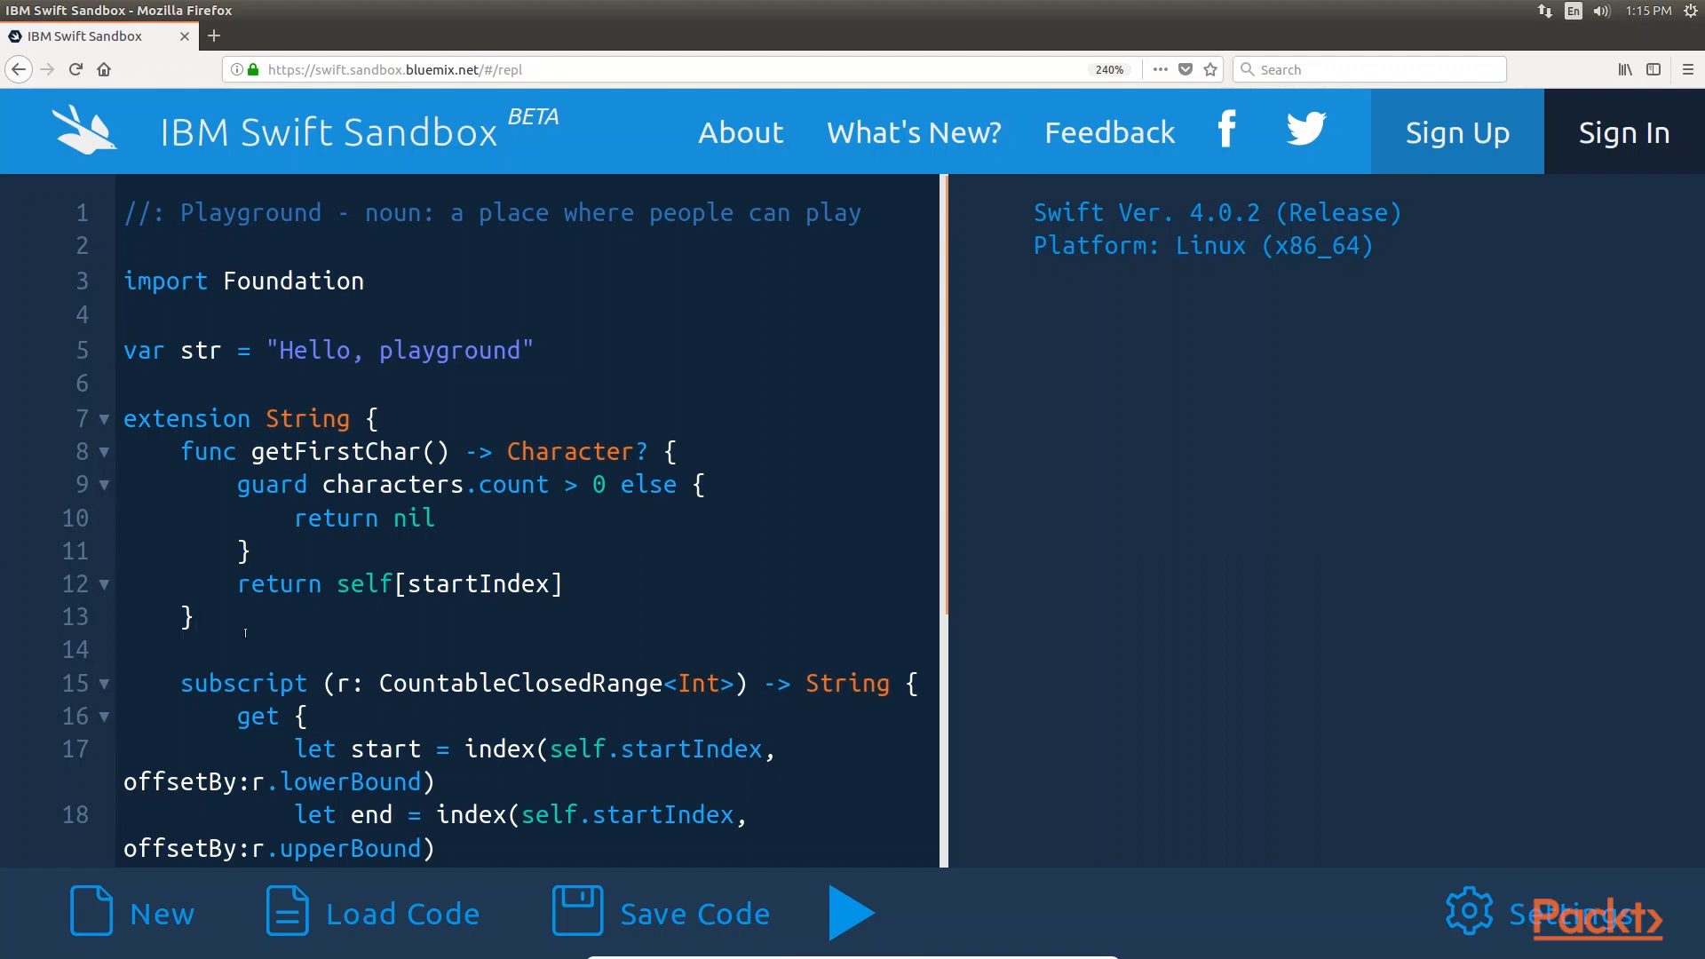
# Step: Execute the test lines printing the first character and characters 5...10 of "This is a test"
pyautogui.scroll(-3)
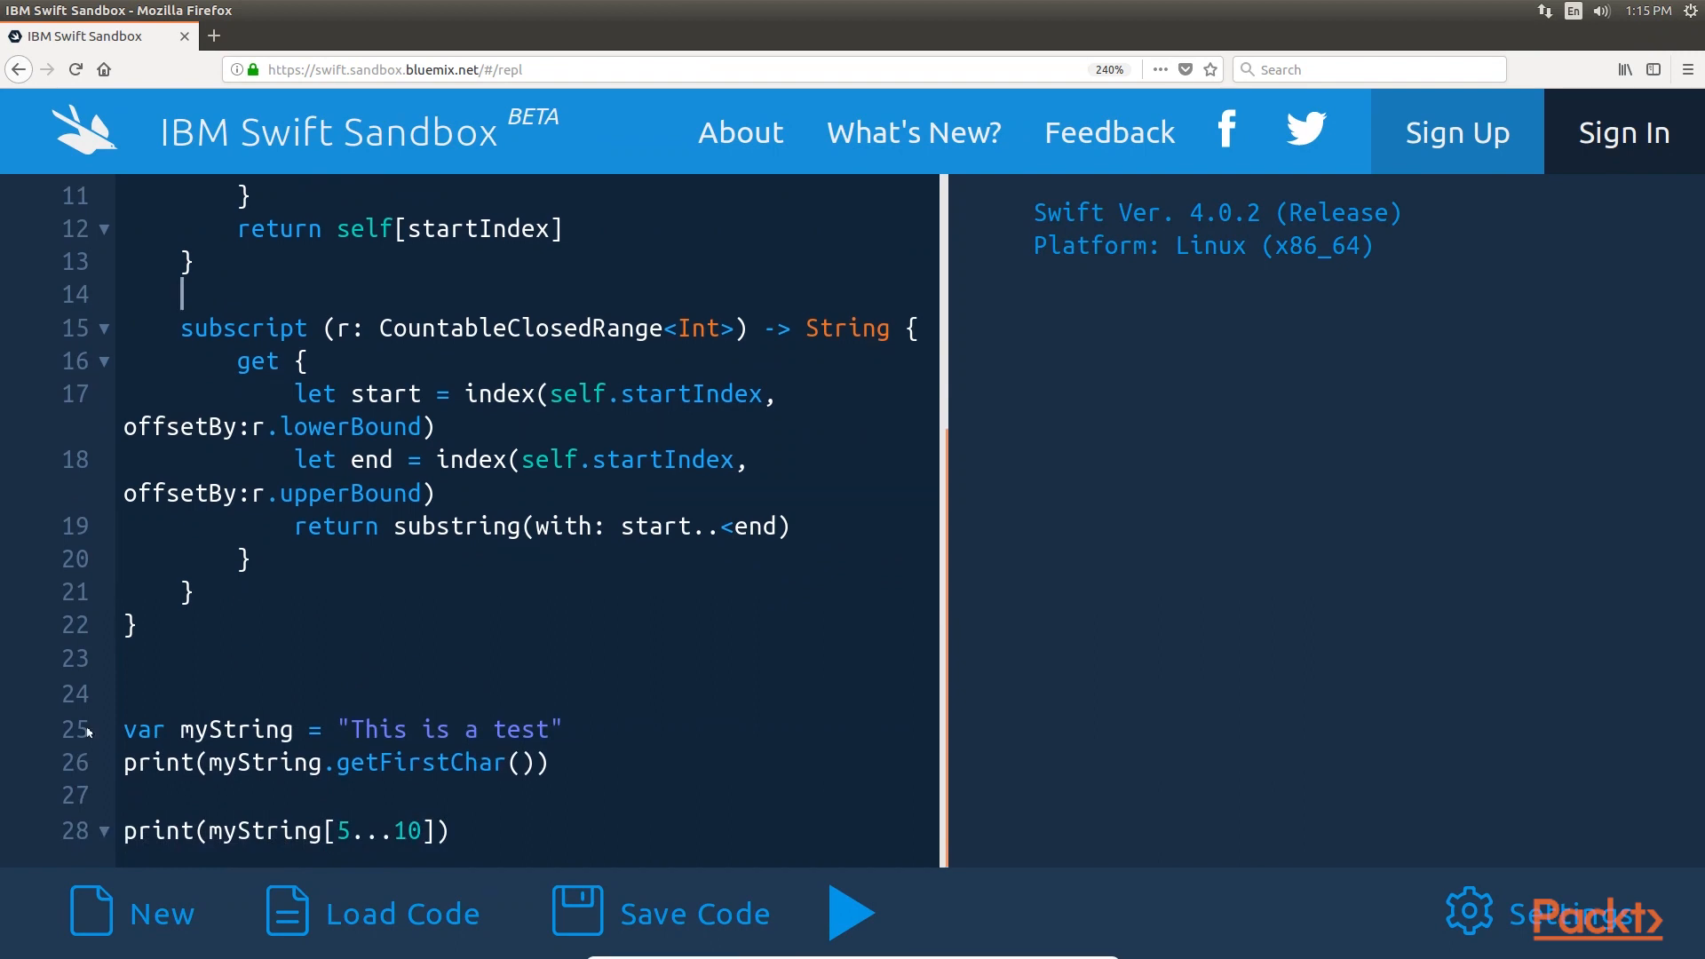
pyautogui.moveTo(123, 728); pyautogui.dragTo(548, 762)
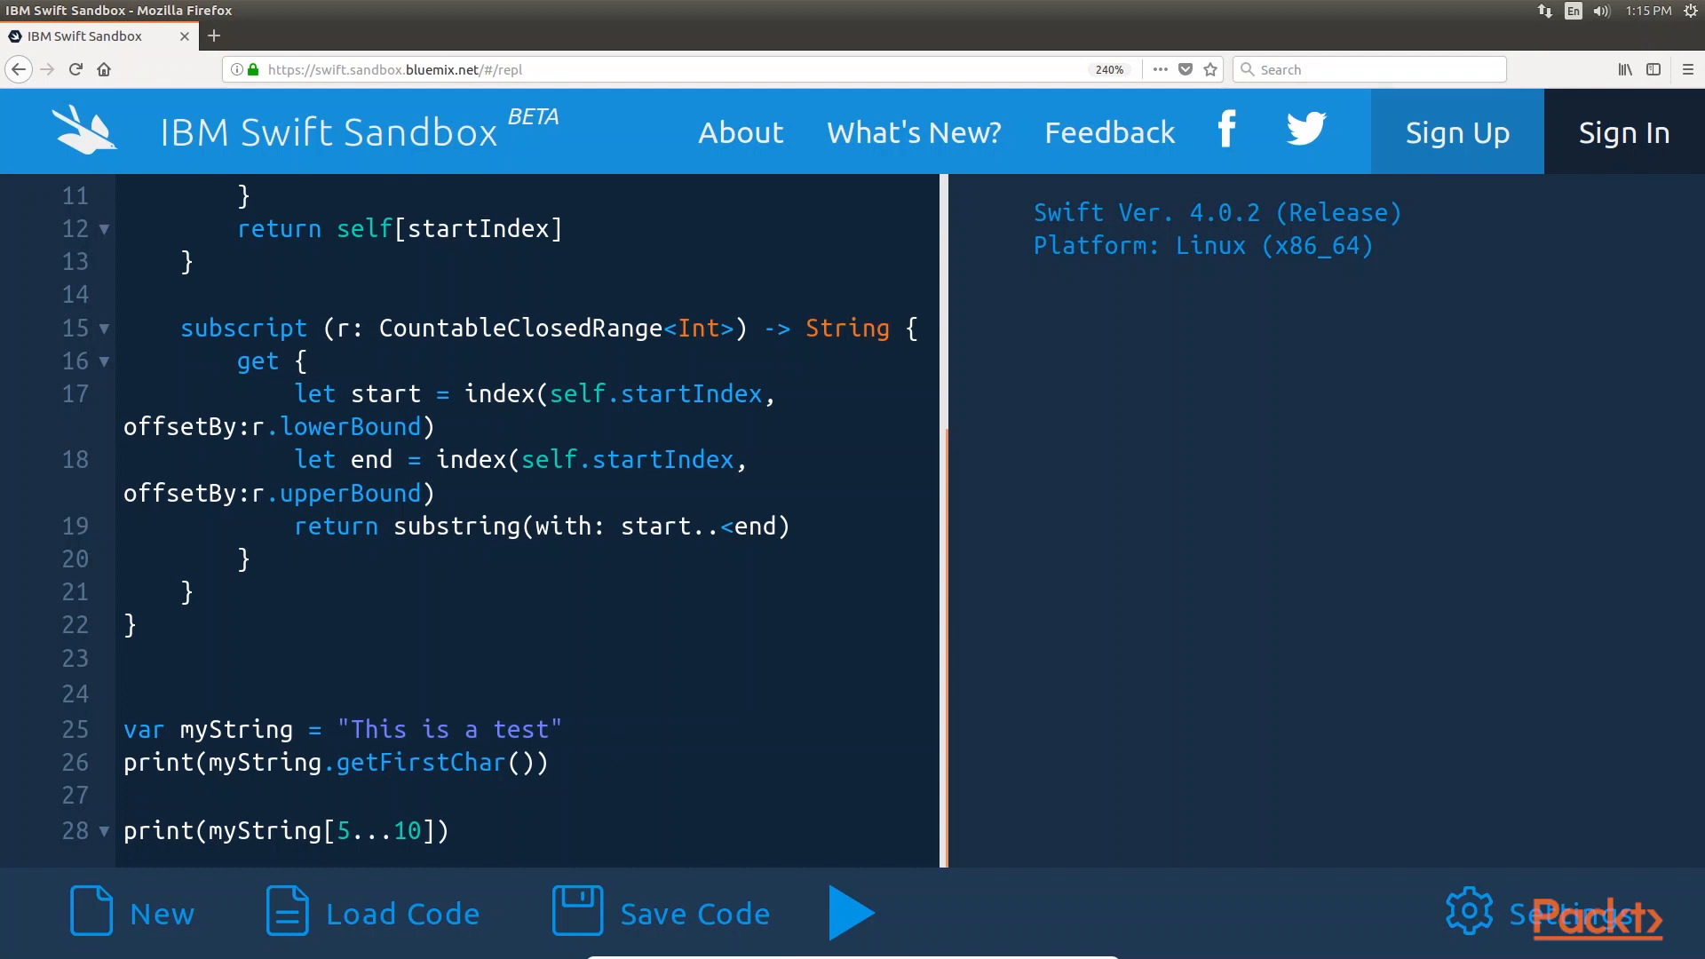
pyautogui.click(549, 764)
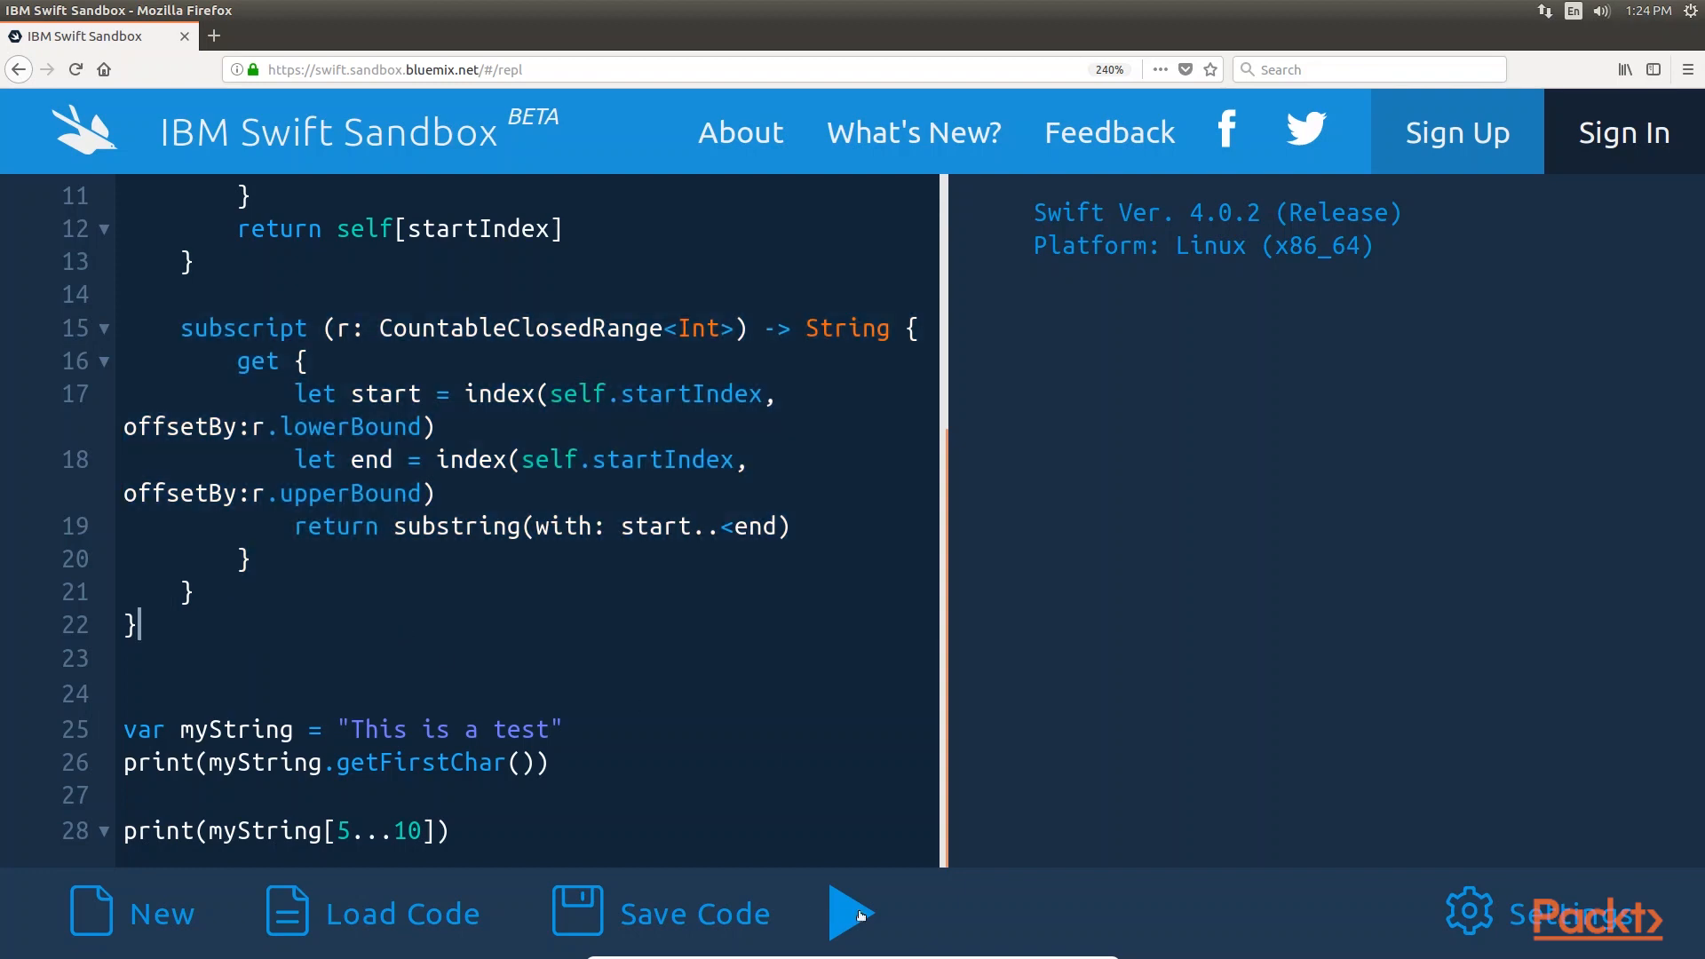
pyautogui.click(852, 913)
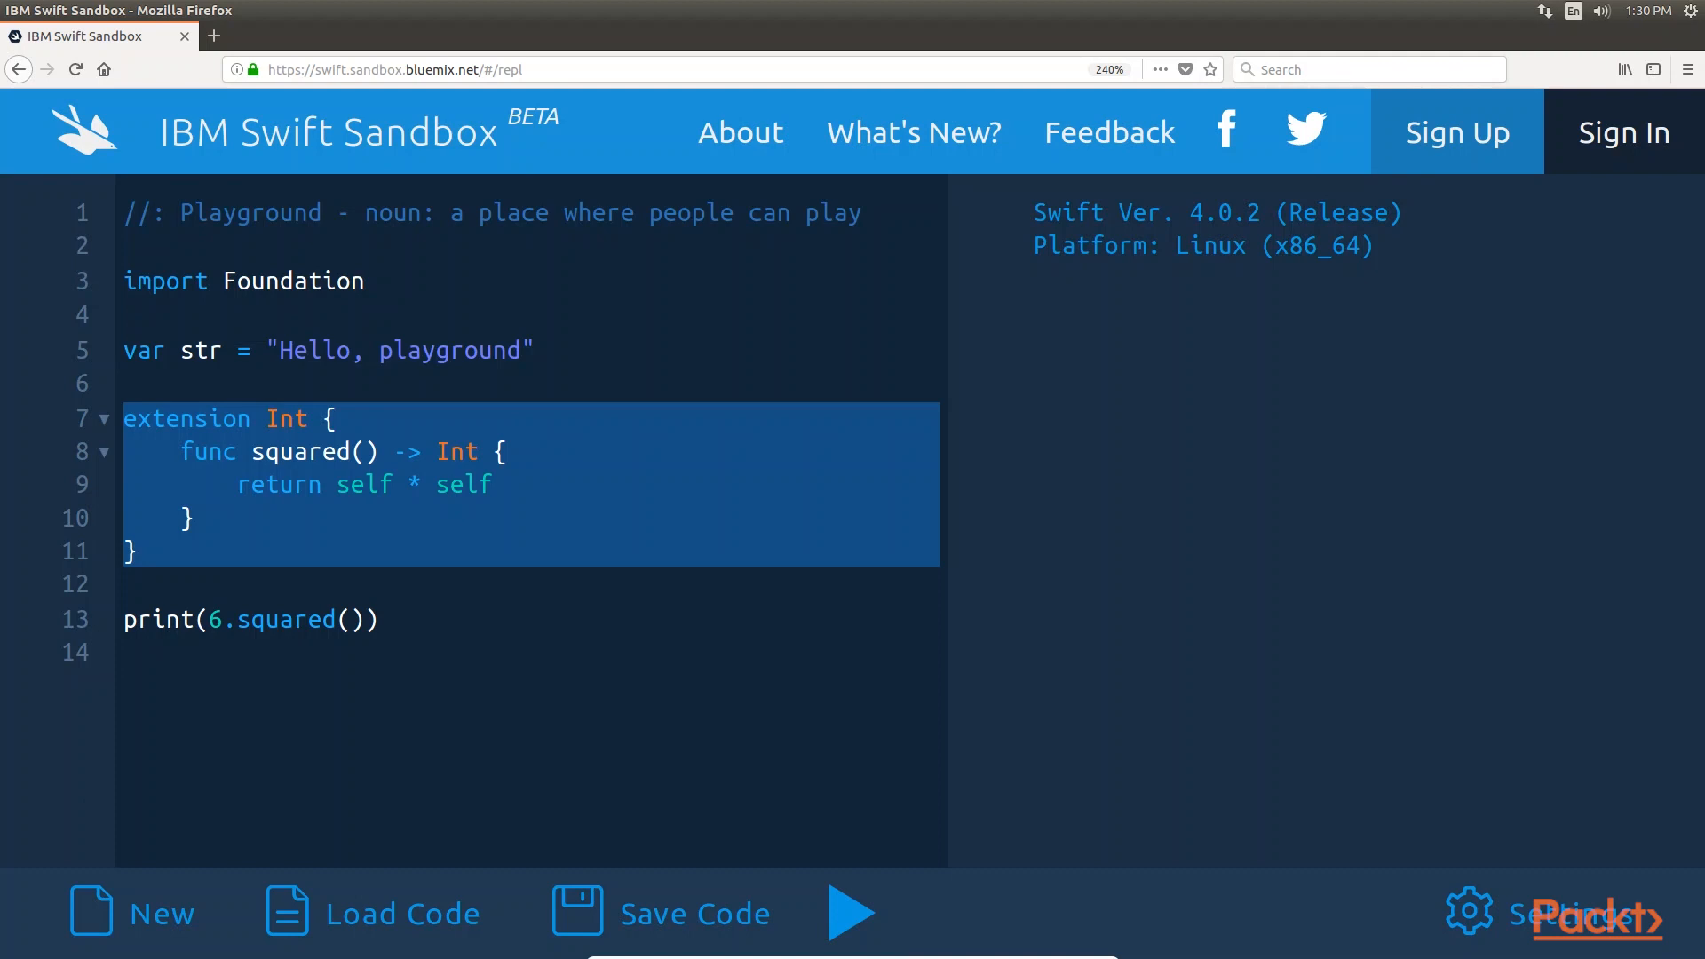
pyautogui.moveTo(34, 547)
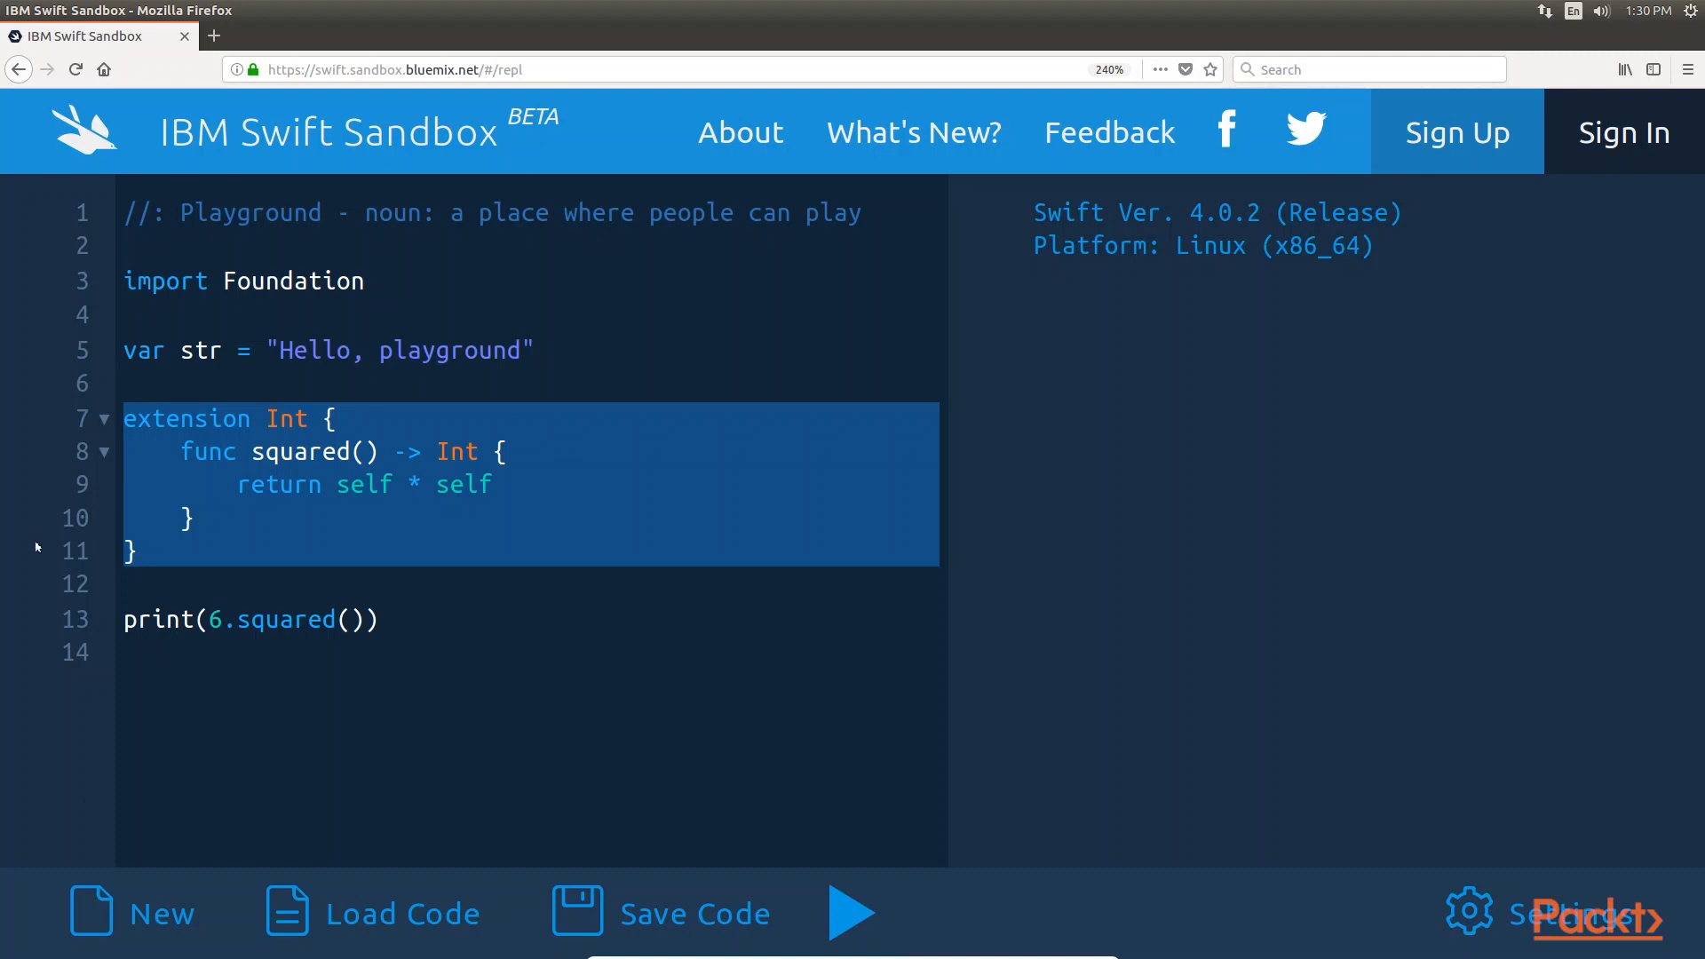
# Step: Execute the Int extension with squared() returning self * self and print(6.squared())
pyautogui.click(124, 618)
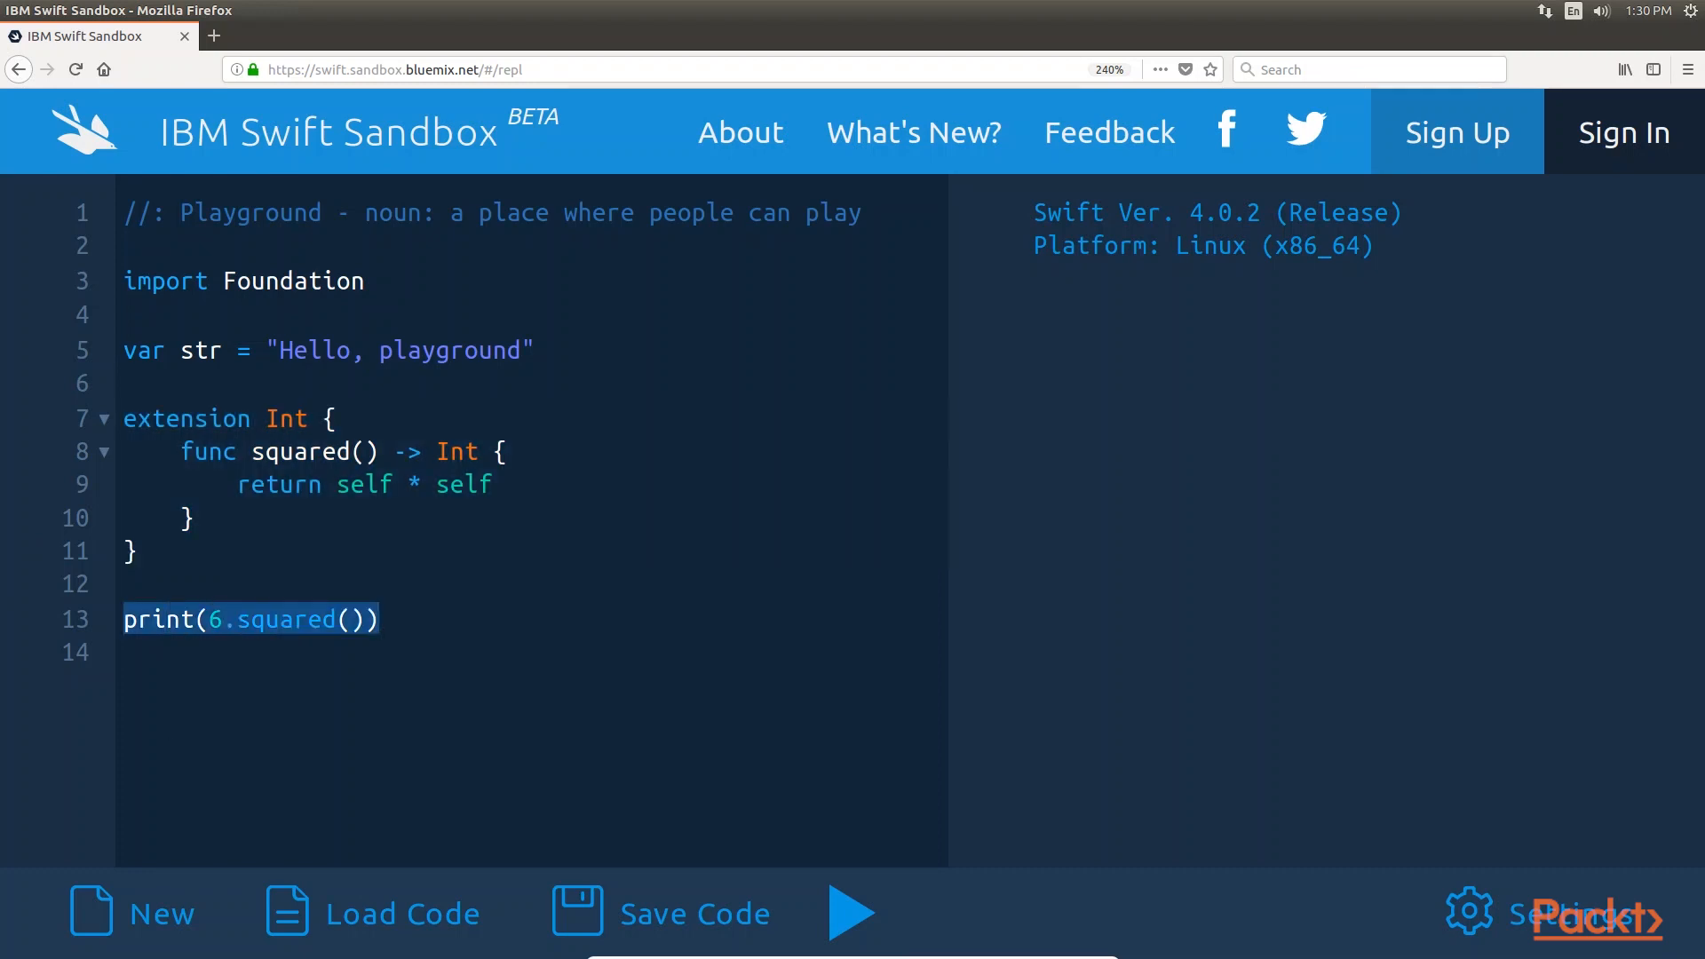
pyautogui.click(851, 913)
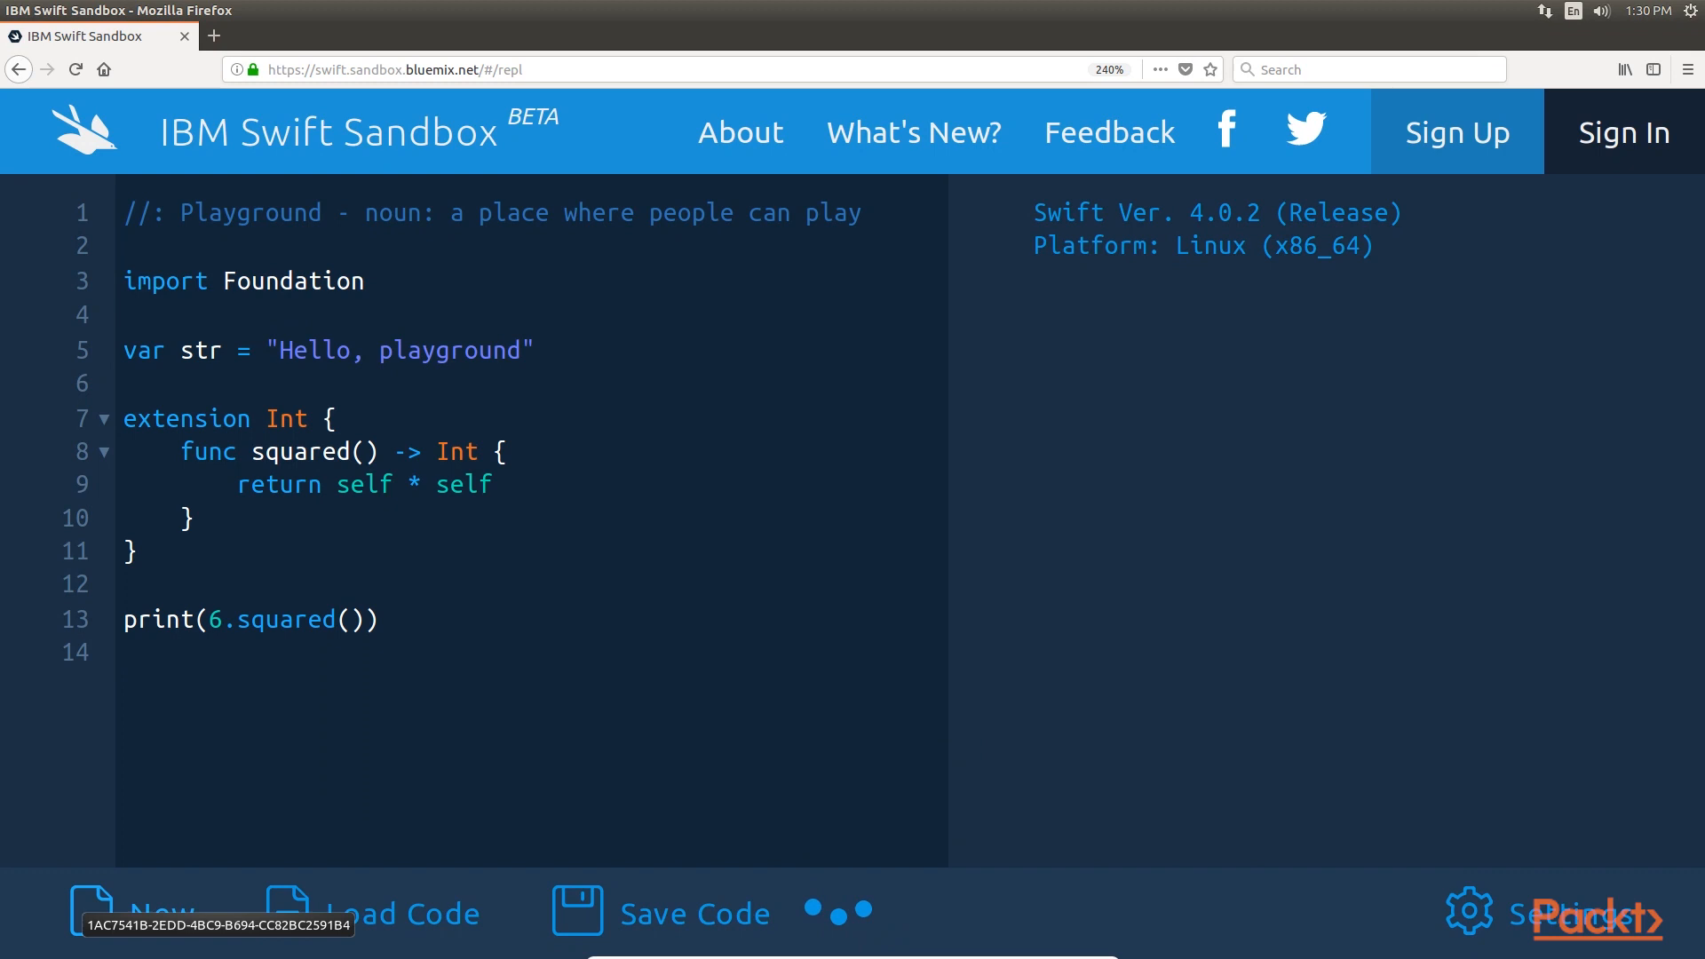
pyautogui.click(838, 911)
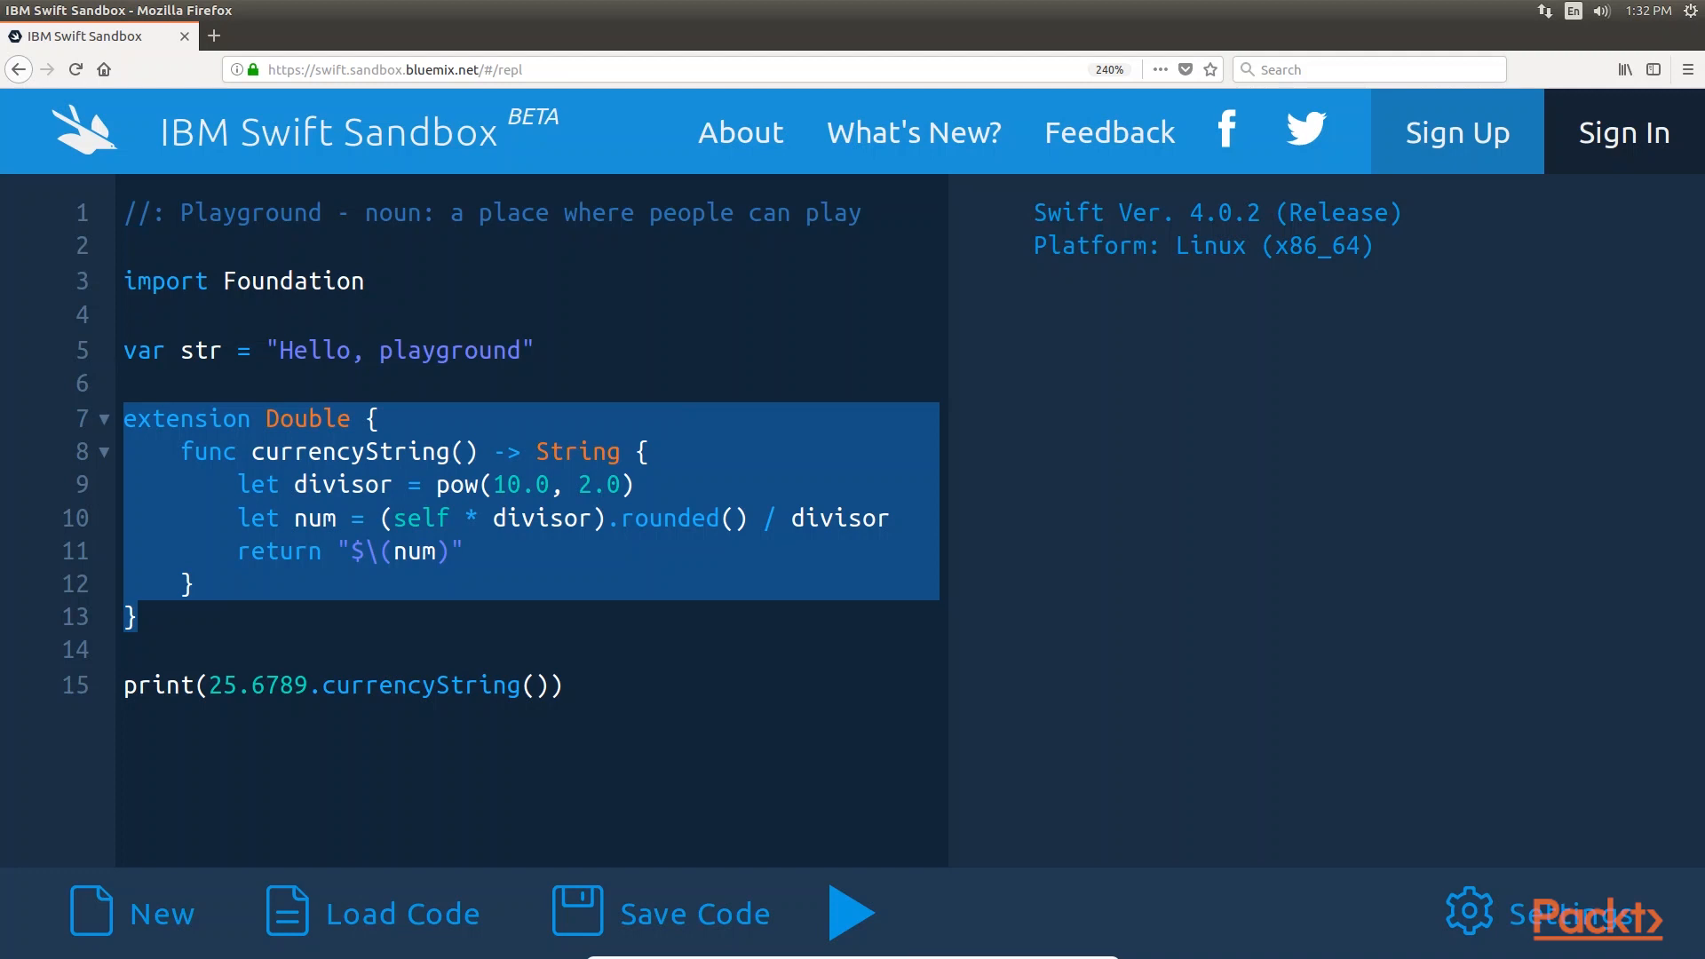
pyautogui.moveTo(853, 932)
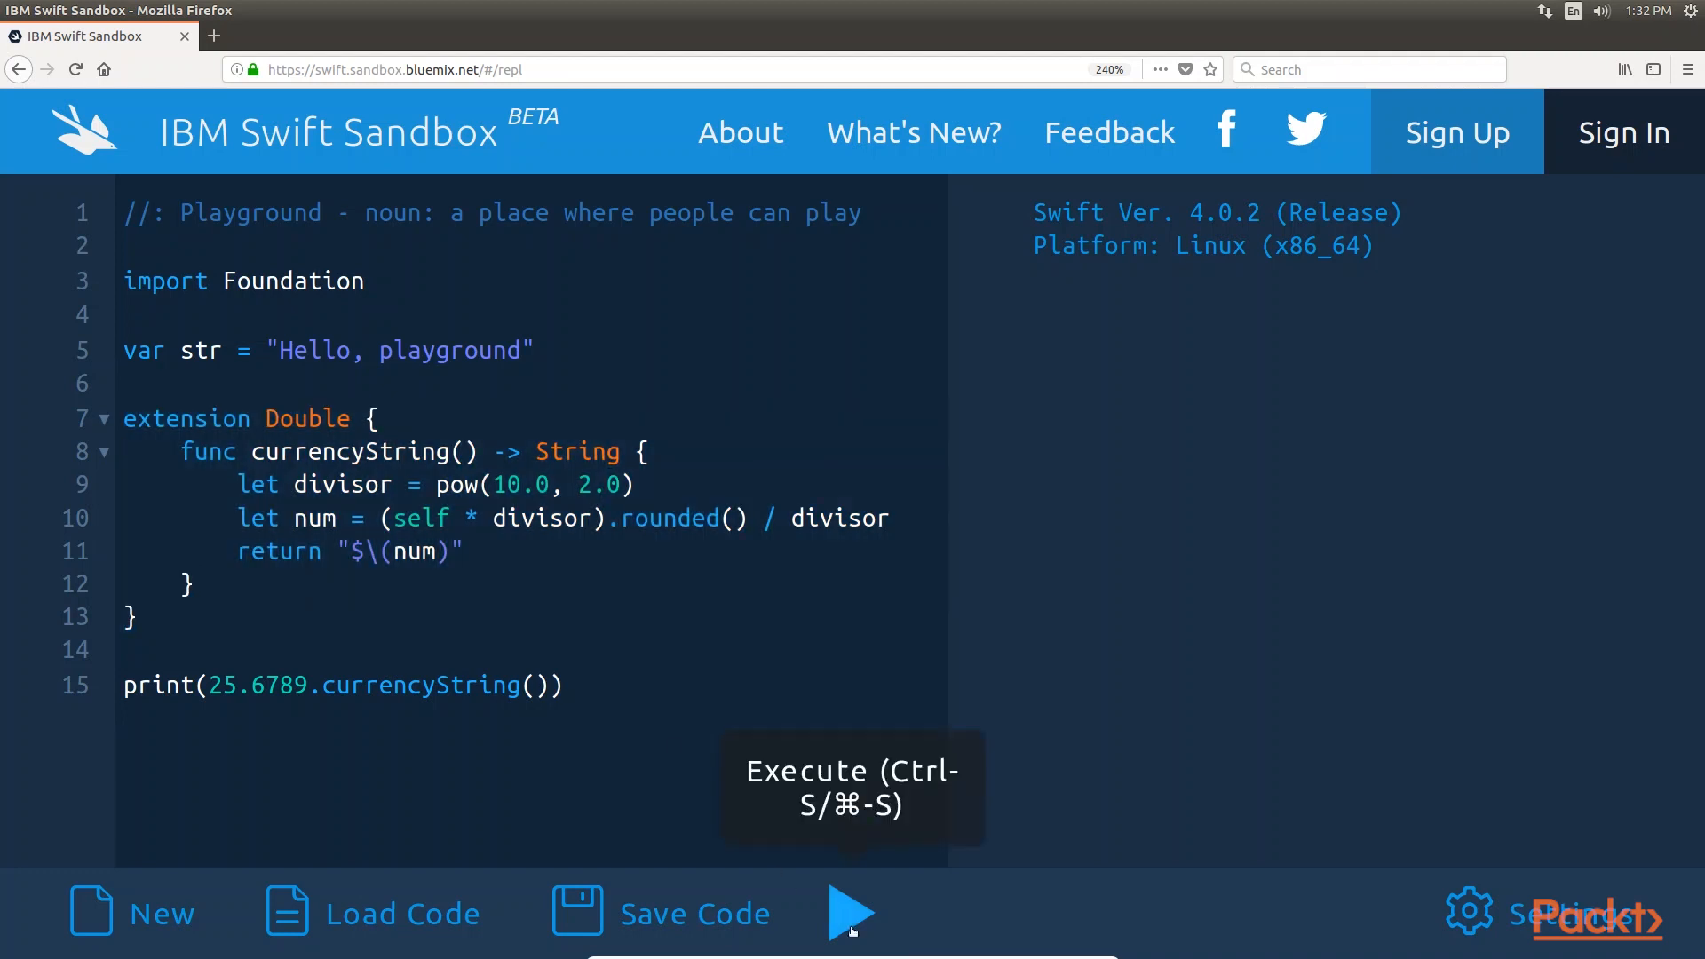
# Step: Execute the Double currencyString extension with print(25.6789.currencyString())
pyautogui.click(858, 918)
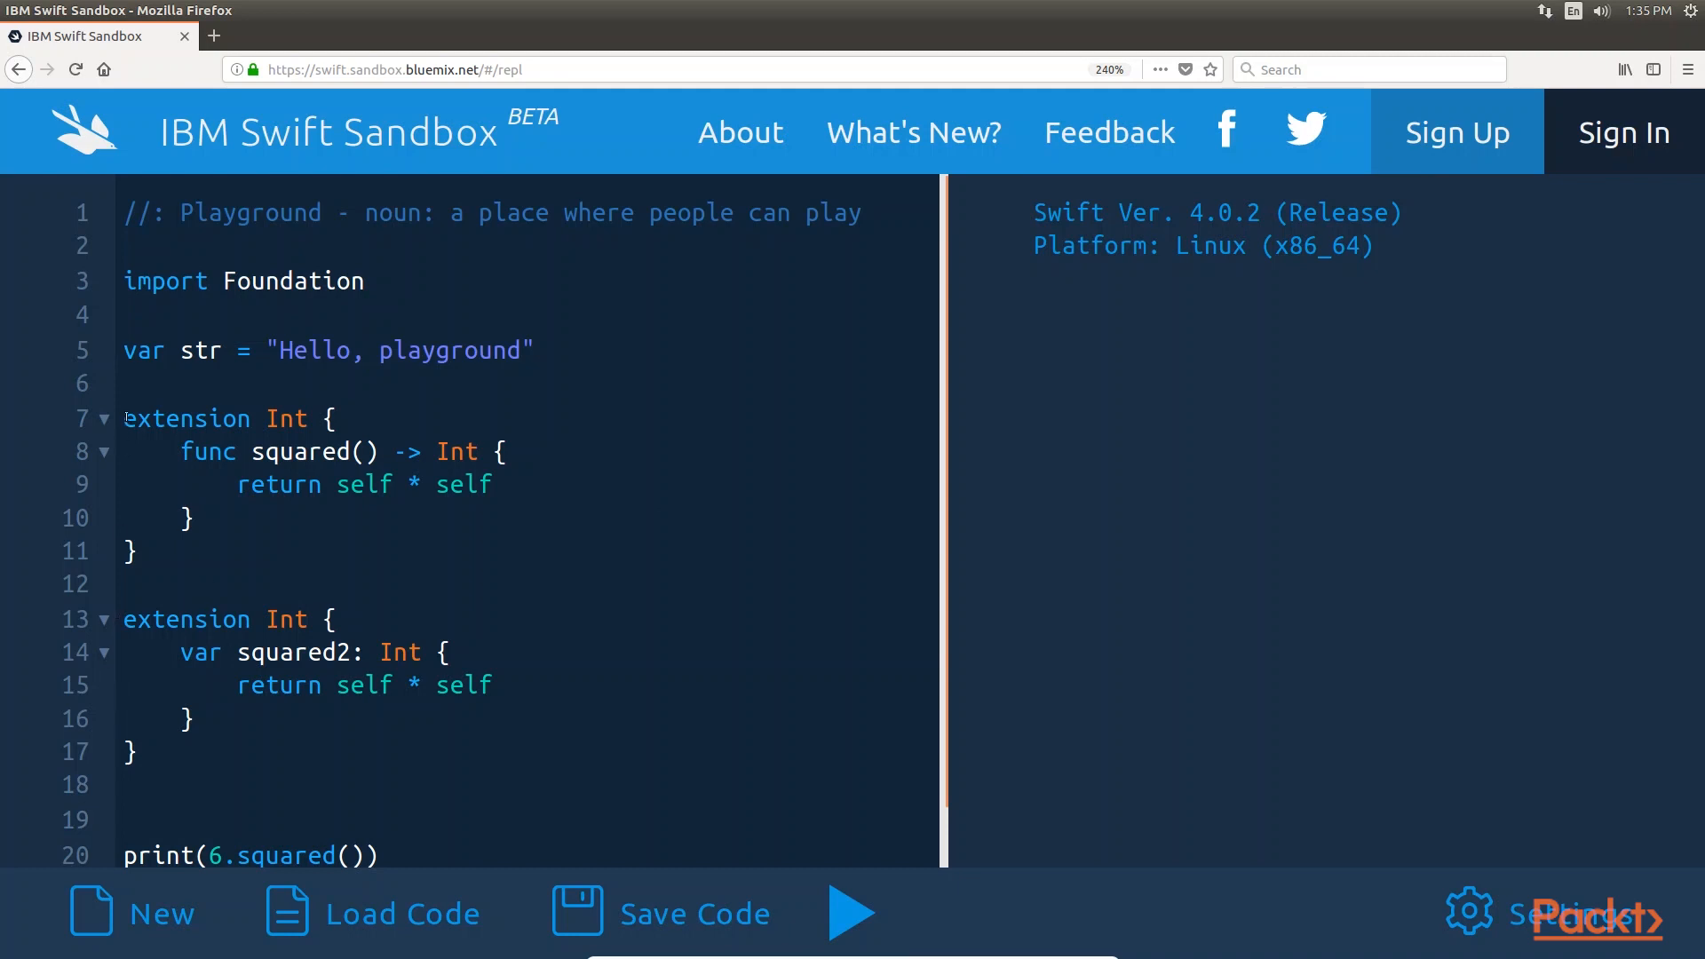
# Step: Execute both Int extensions, squared() and the computed property 'var squared2: Int', with print(6.squared())
pyautogui.moveTo(124, 618); pyautogui.dragTo(164, 762)
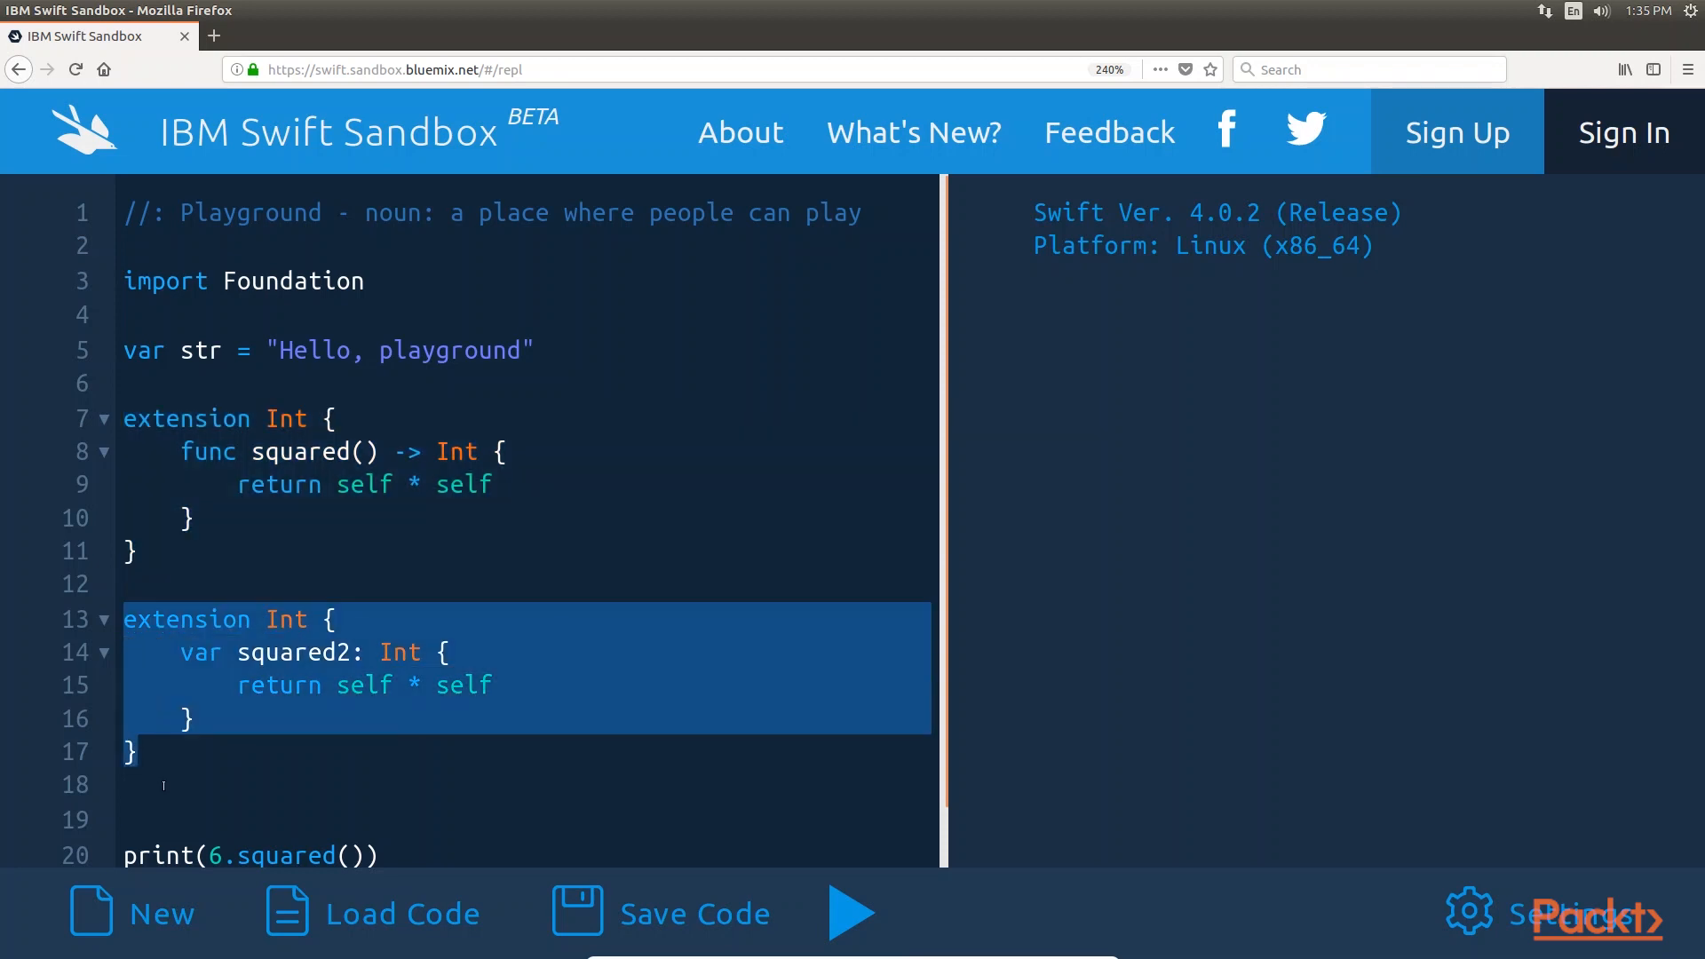
pyautogui.click(853, 916)
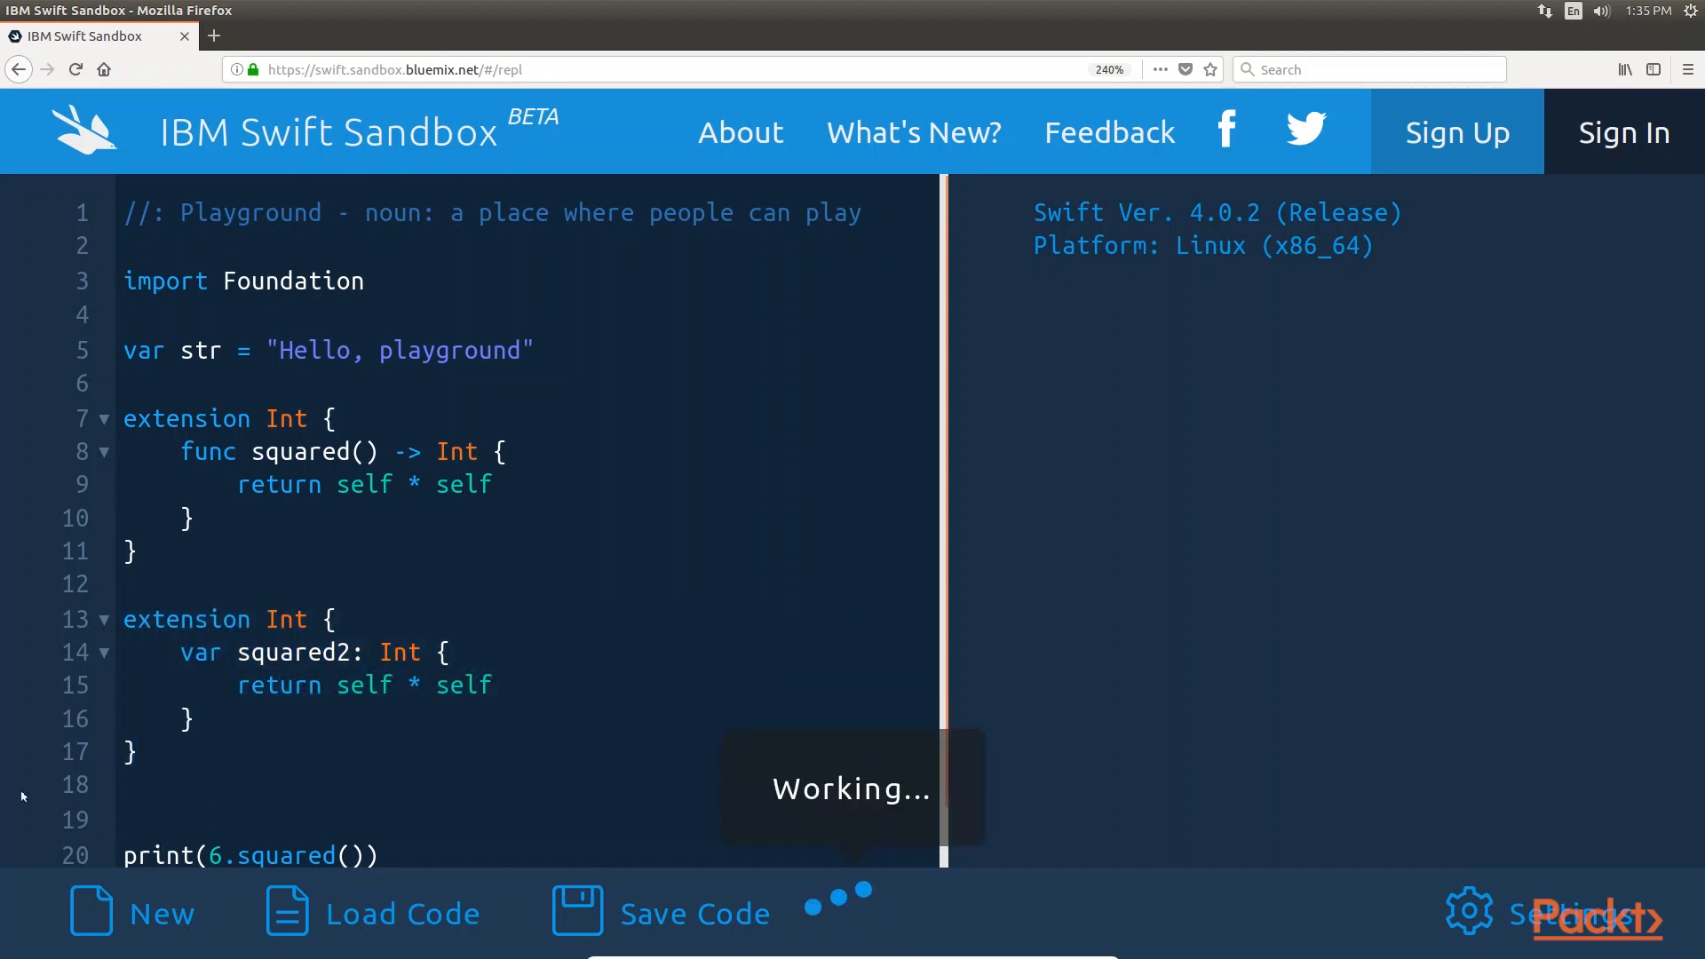